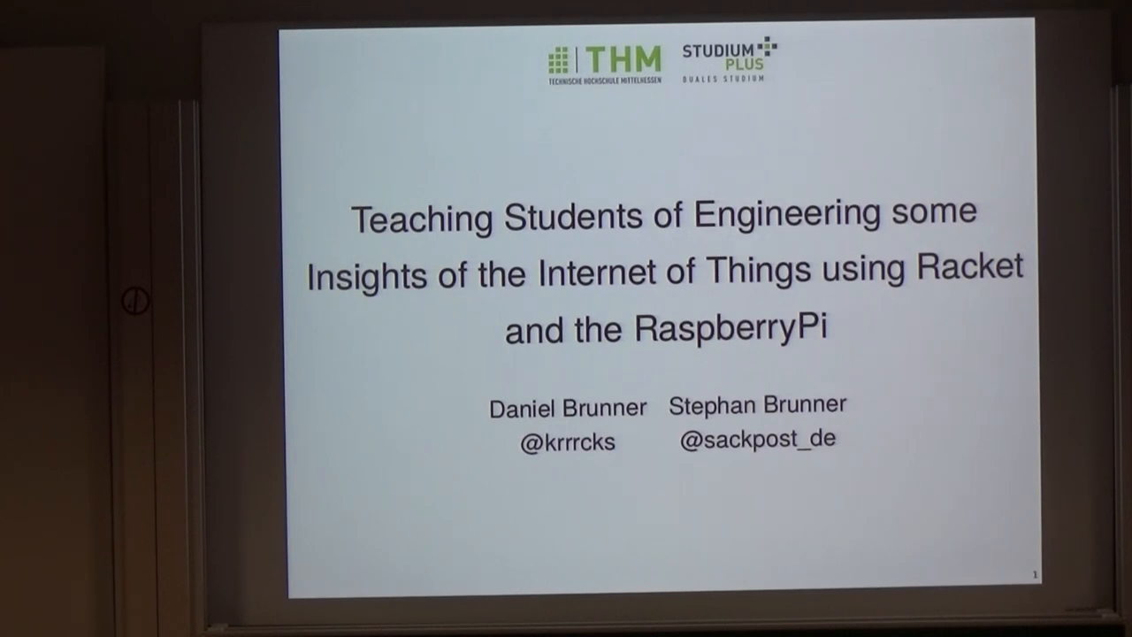
Advance from the title slide to slide 2, the Broker–Pi–Monitor architecture diagram
key(Right)
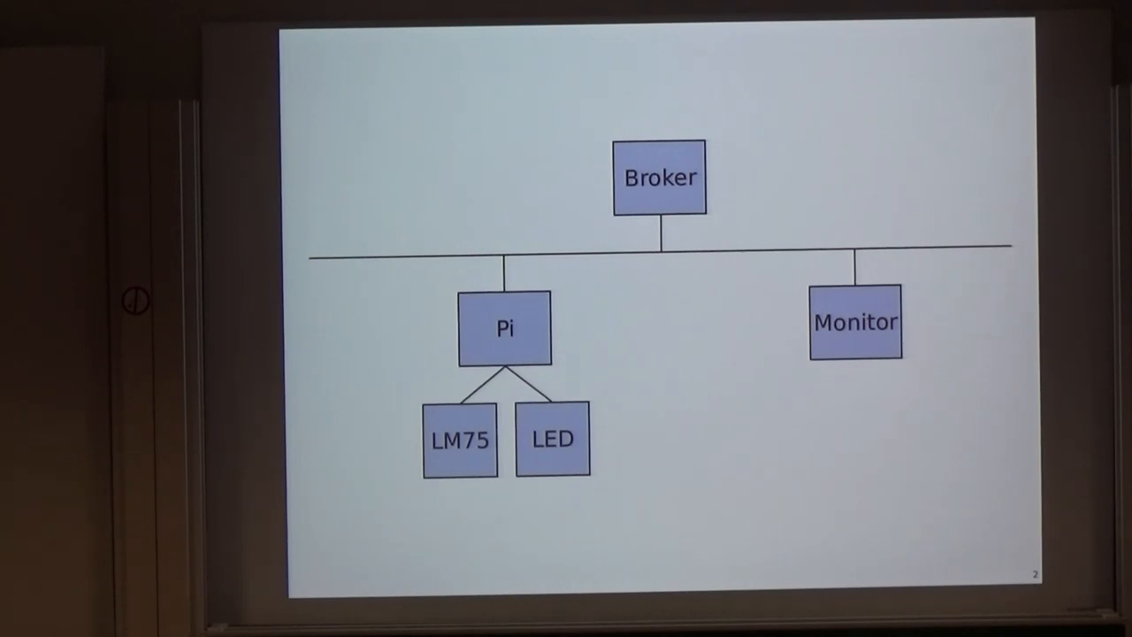
Advance to slide 3 showing the big-bang world states from World_0 to World_N
key(Right)
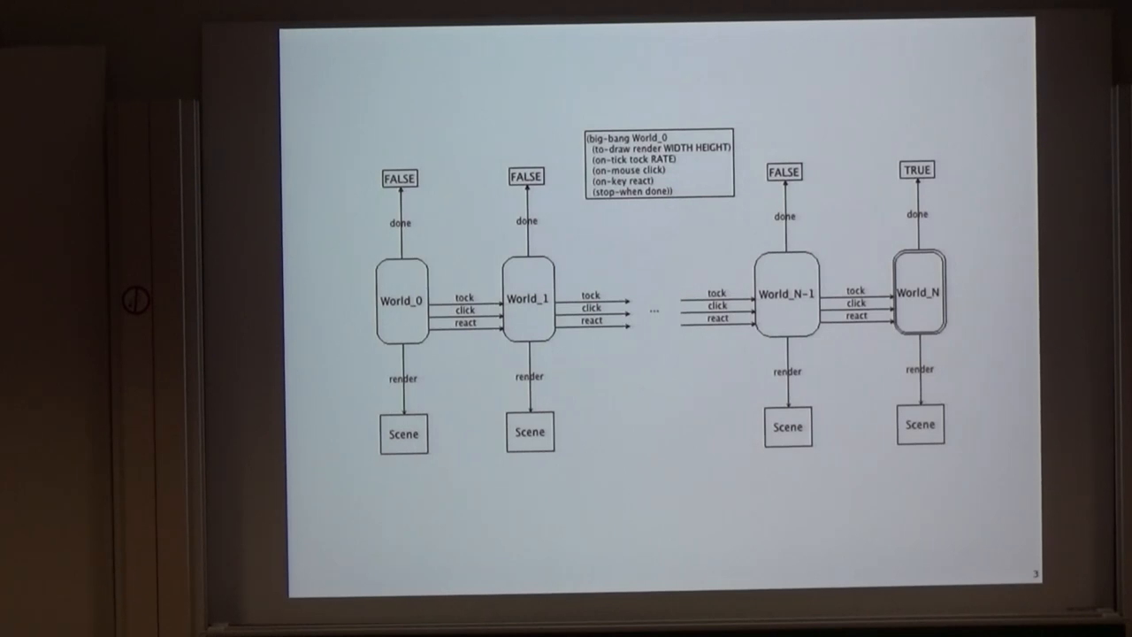
Step through the protocol and final blank slides, then confirm quitting the slideshow
key(Right)
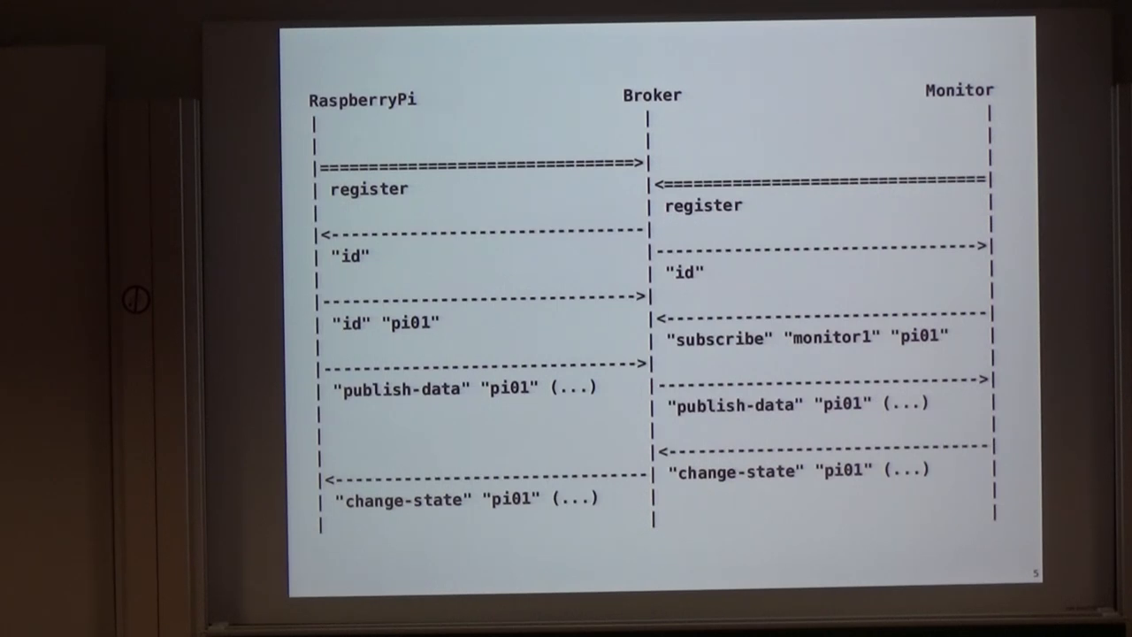
key(Right)
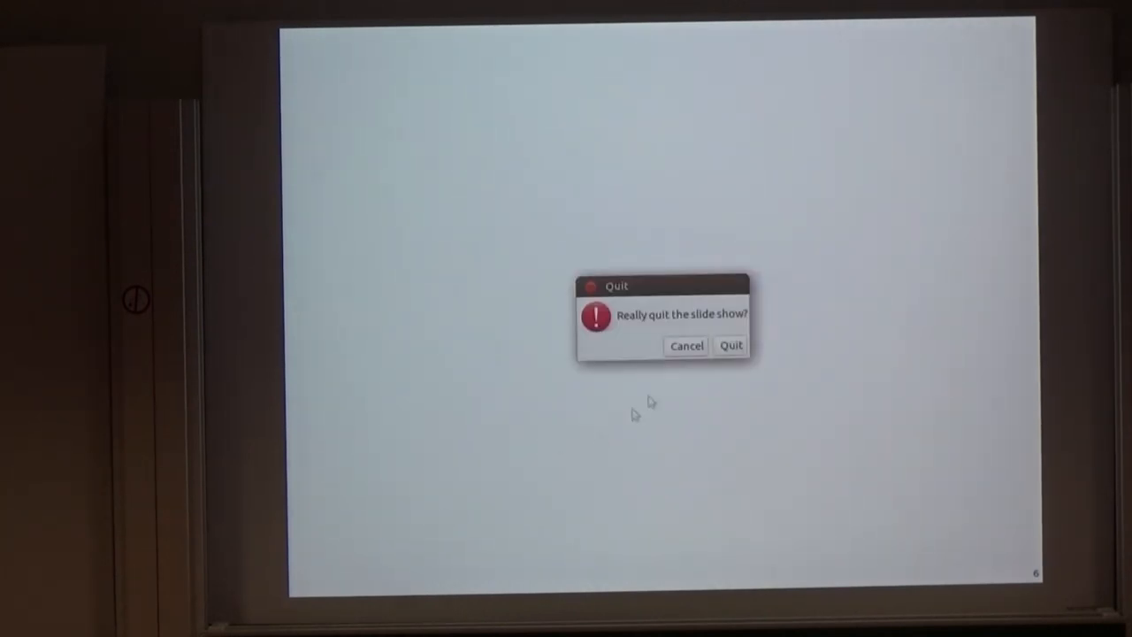
click(731, 345)
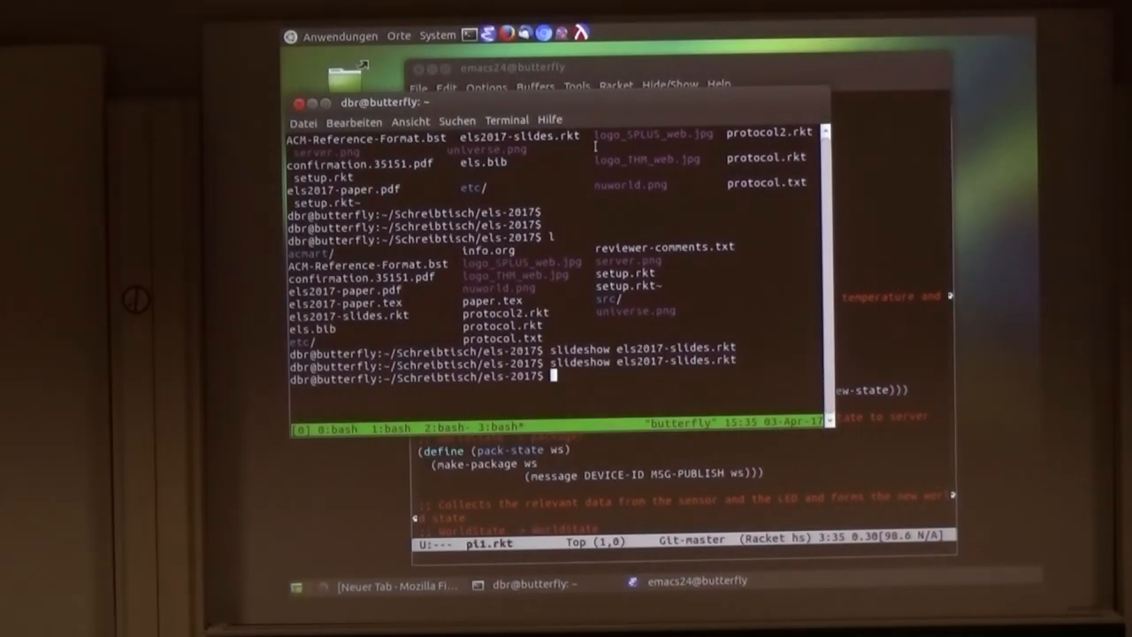
Scroll monitor1.rkt to show the receive-message handling code
click(595, 73)
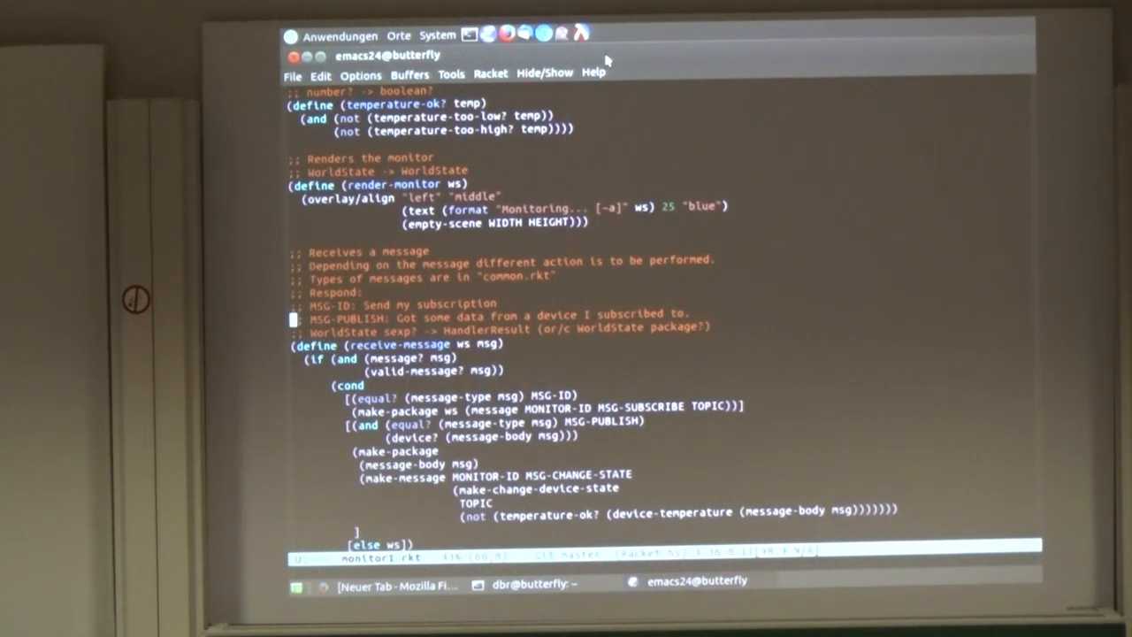
scroll(up, 3)
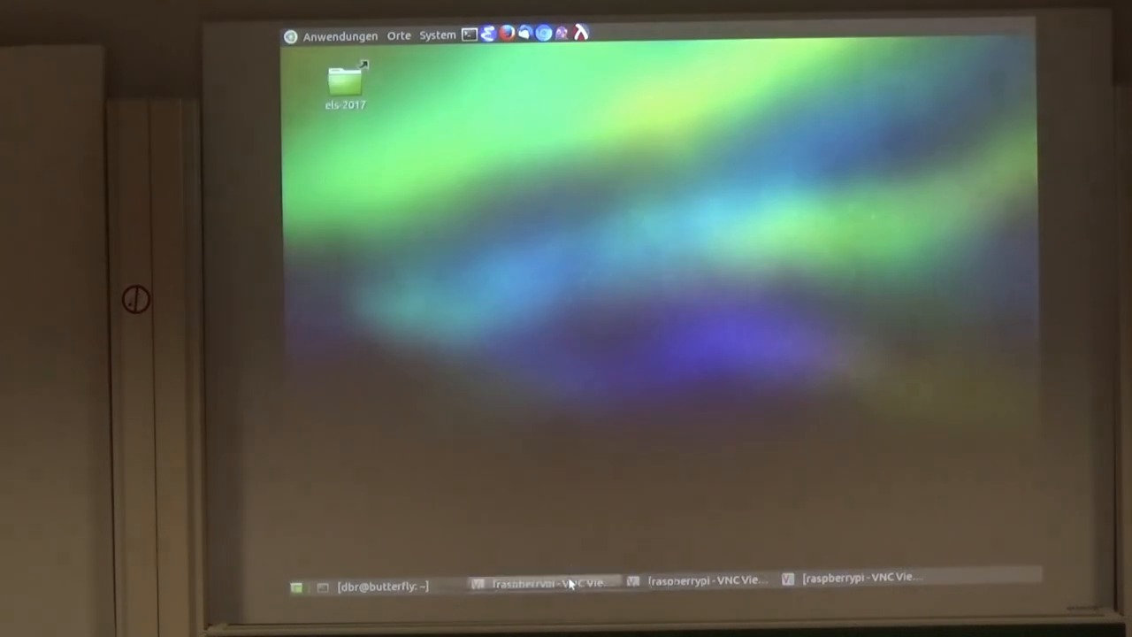
Show the first raspberrypi VNC Viewer session from the taskbar
click(544, 584)
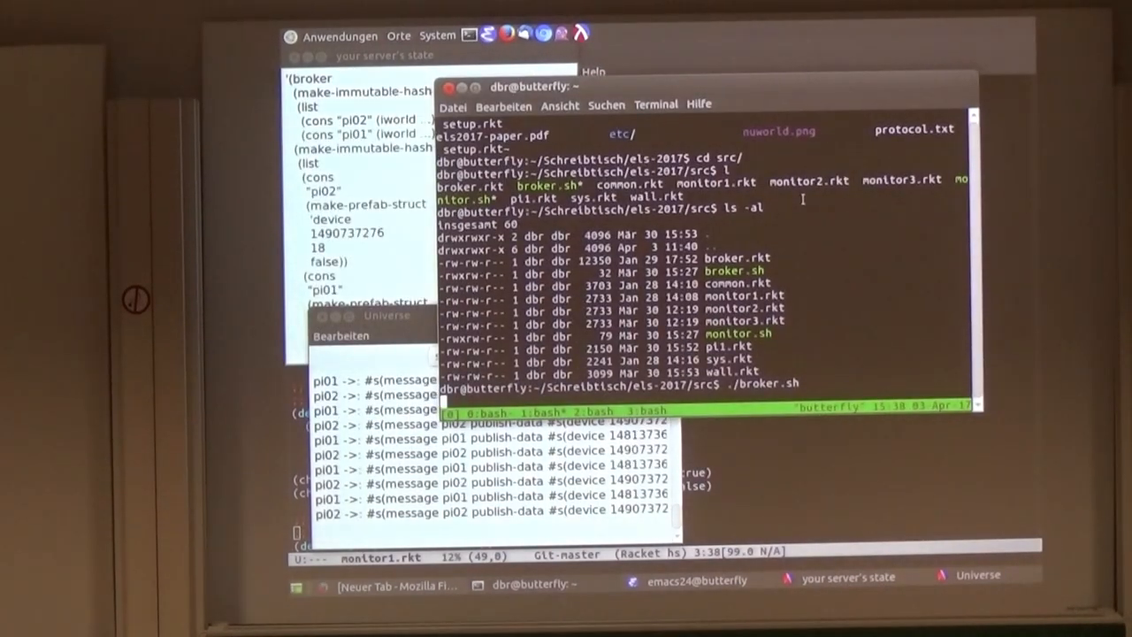
text(./monitor.sh)
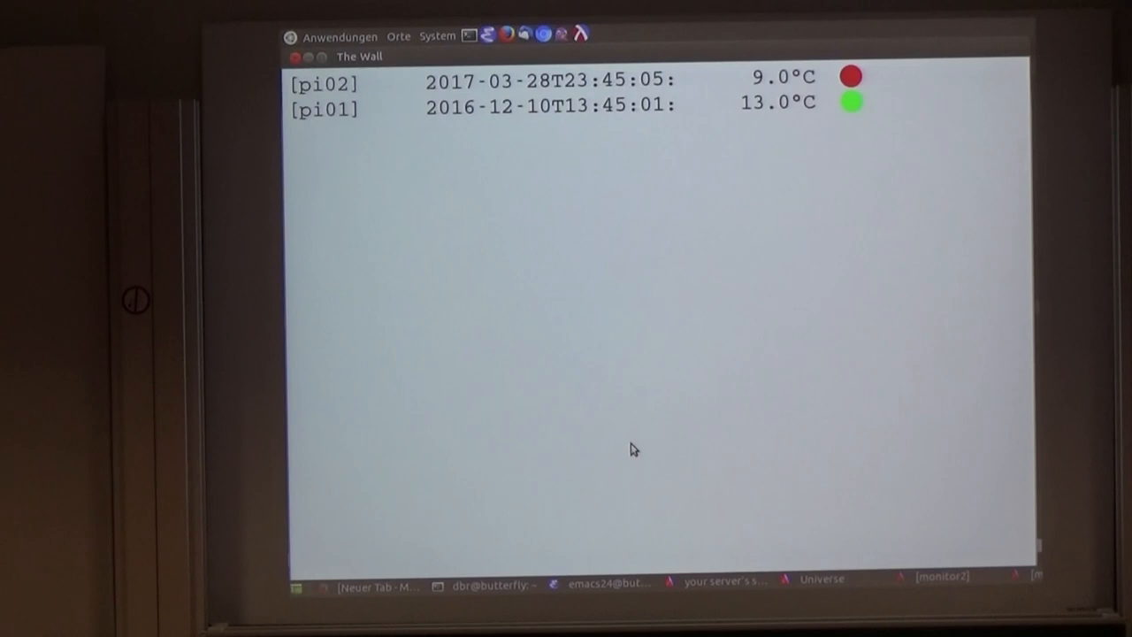
mouse_move(661, 366)
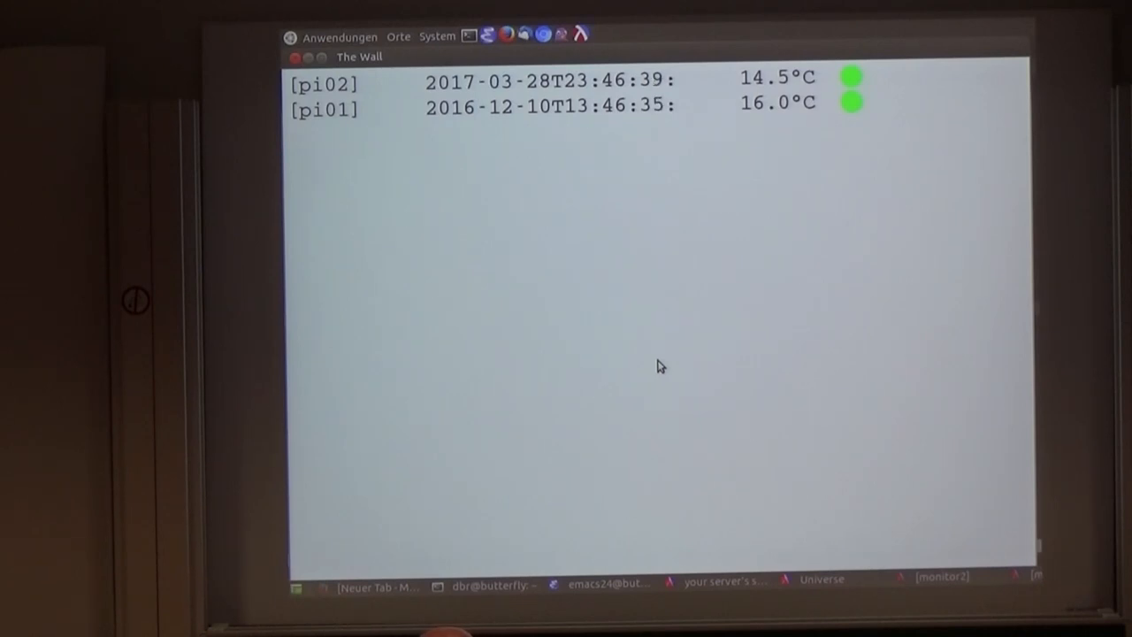
mouse_move(409, 239)
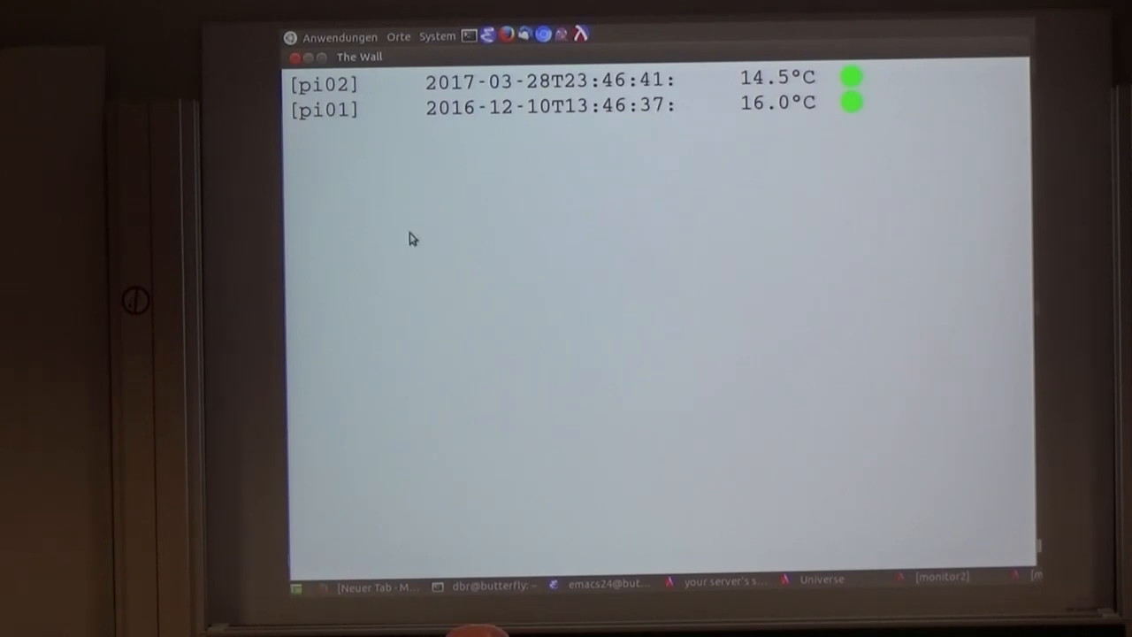